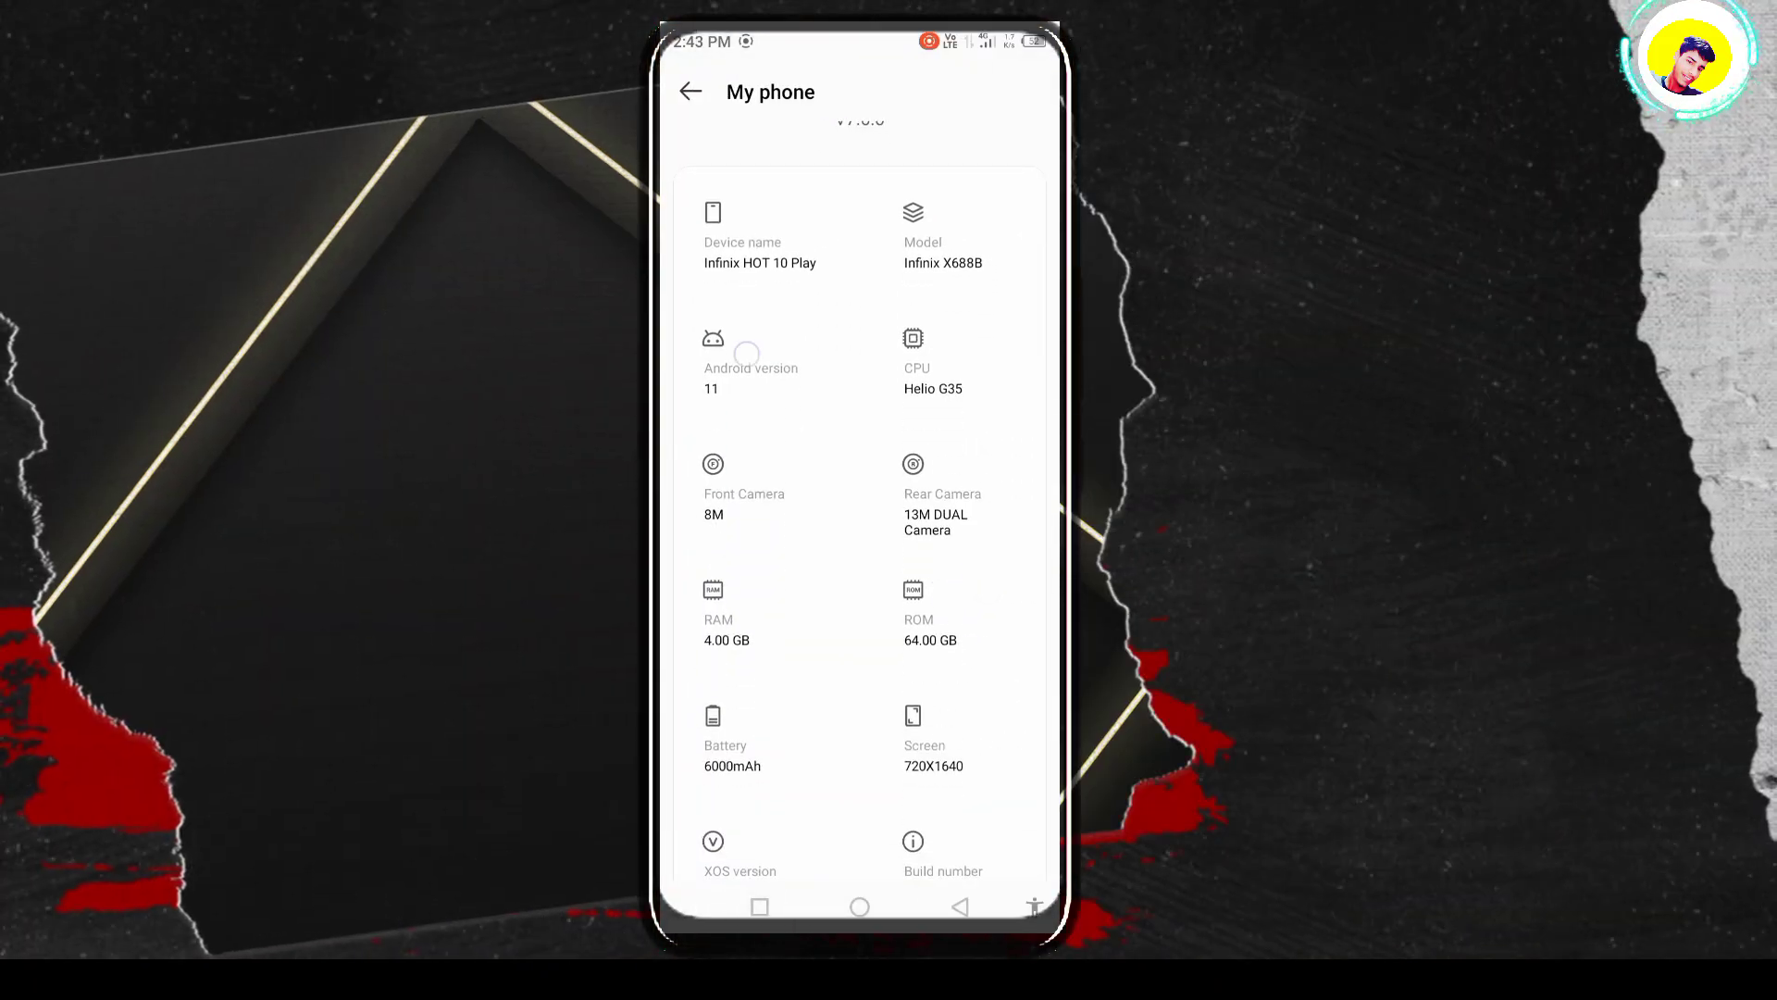
Open the Google Play system update screen offering the 721 kB update
click(750, 363)
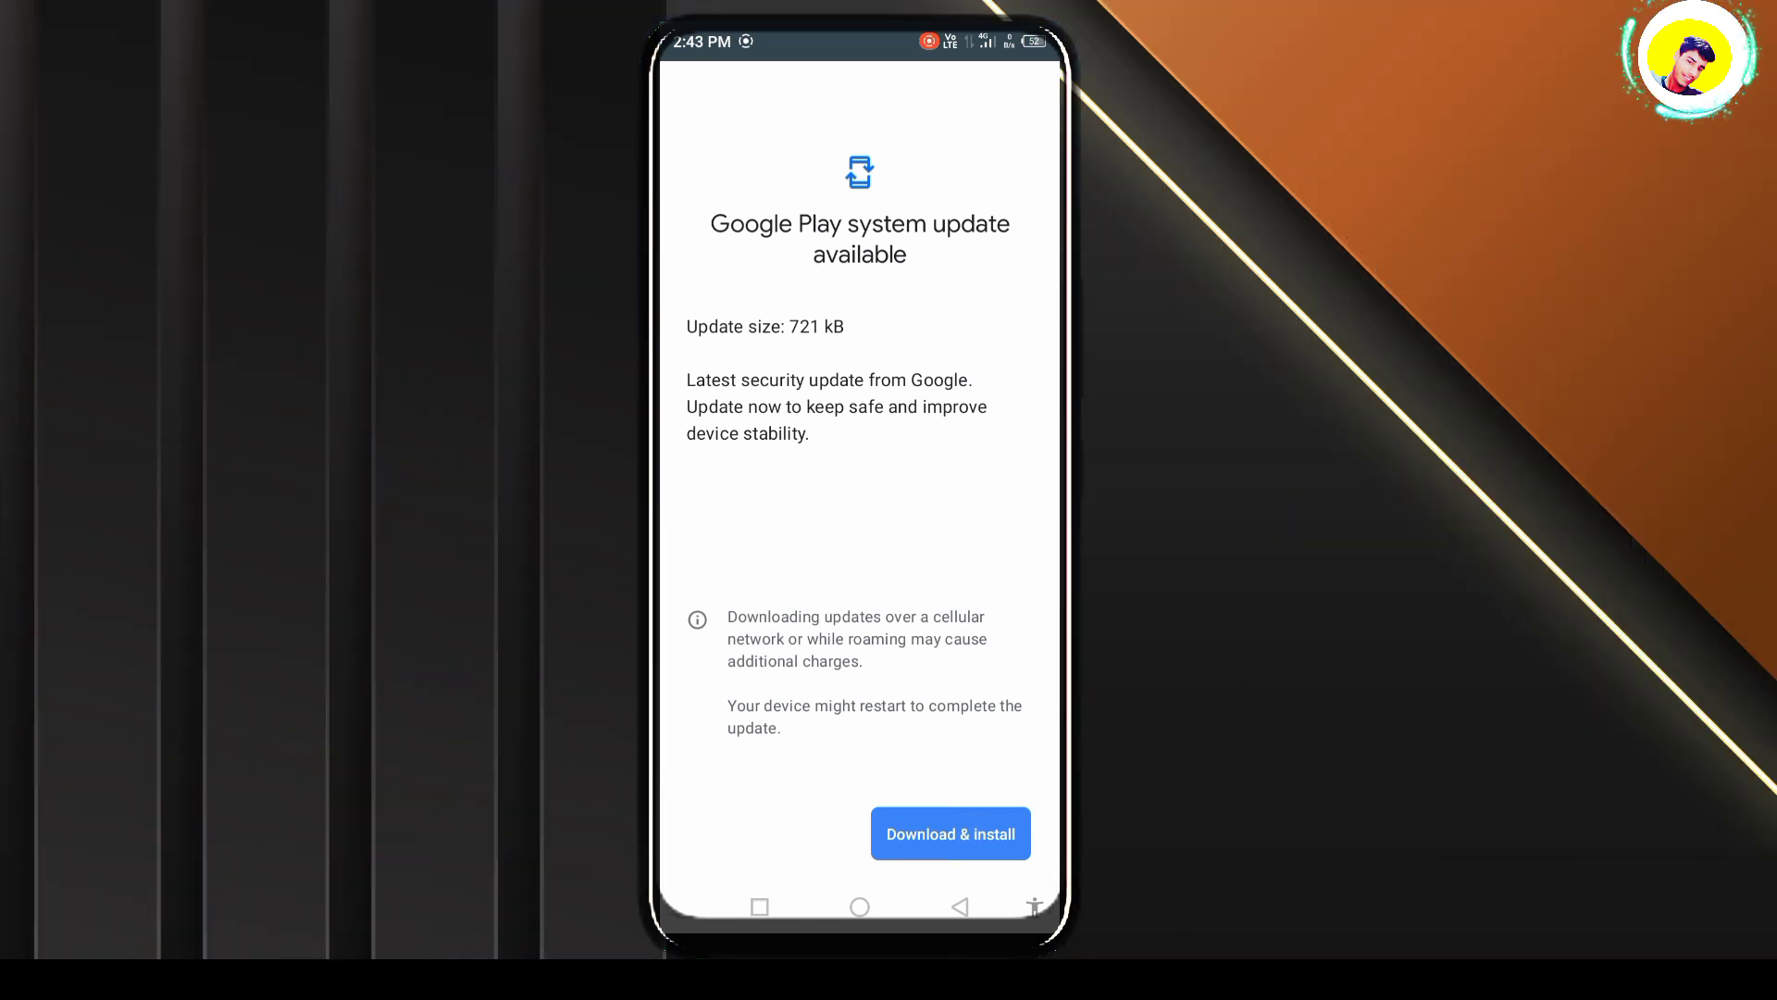
Start the 721 kB update download and return to the main Settings menu
click(950, 833)
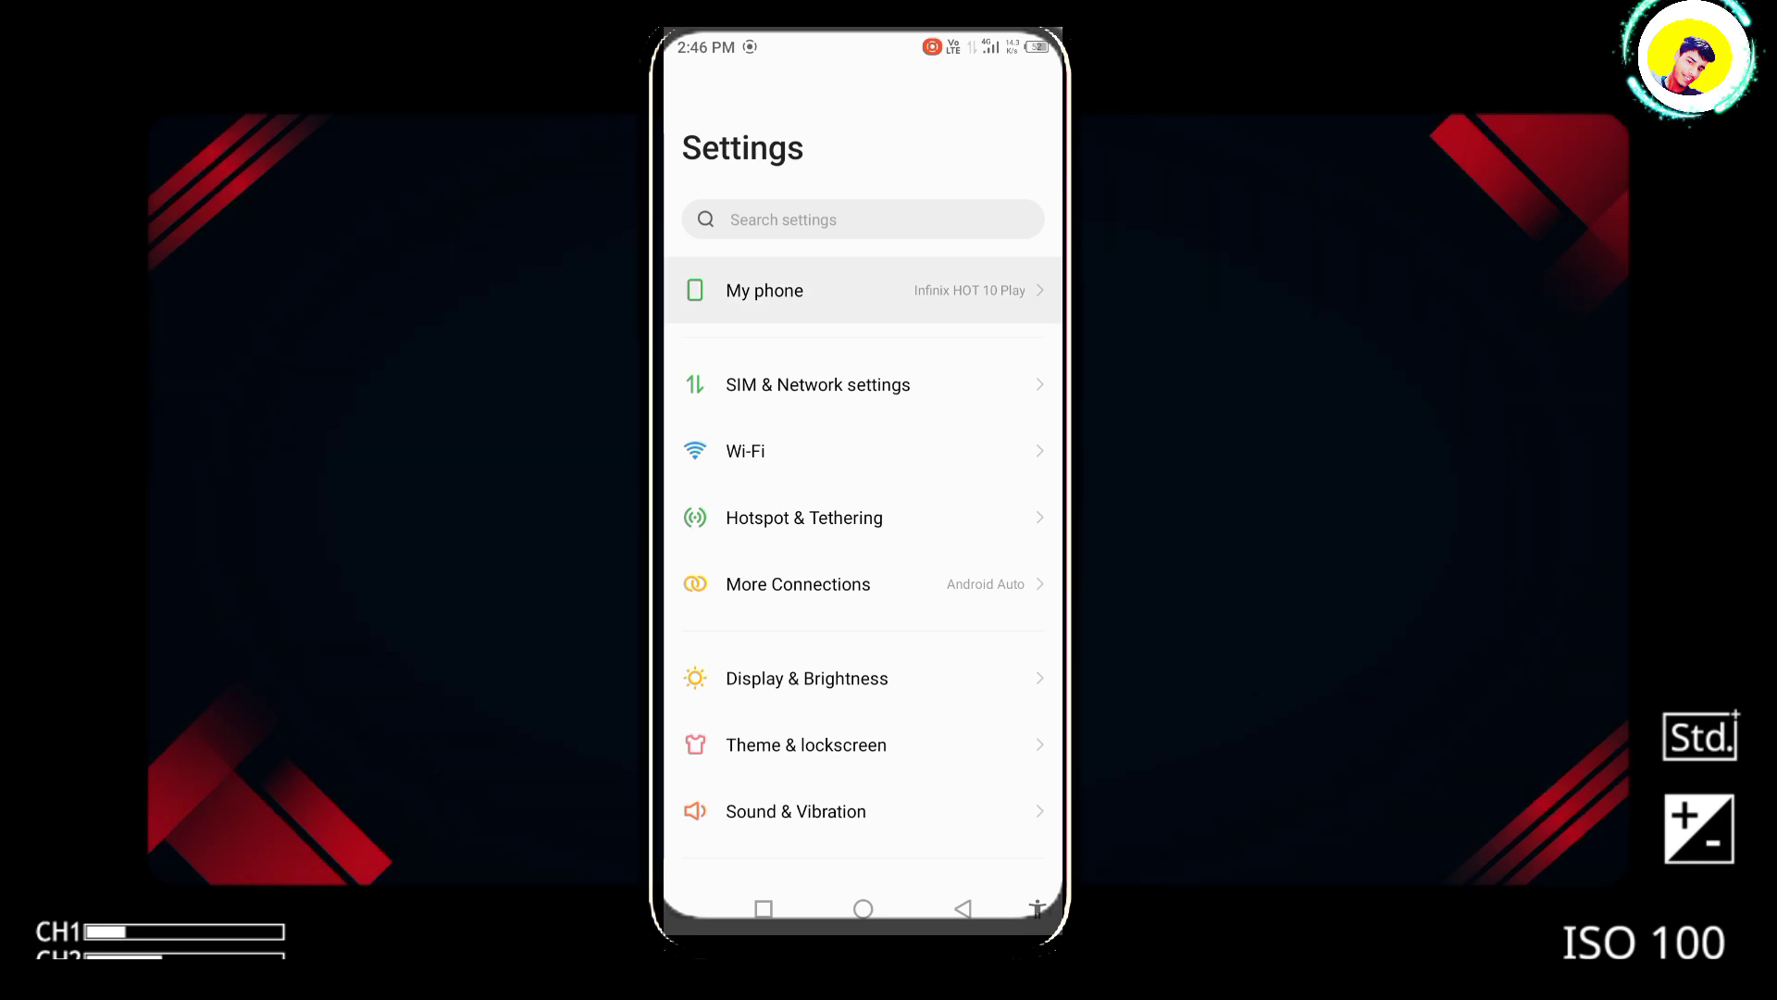
Check Google Play system update under My phone, showing the April 1, 2023 update
click(763, 290)
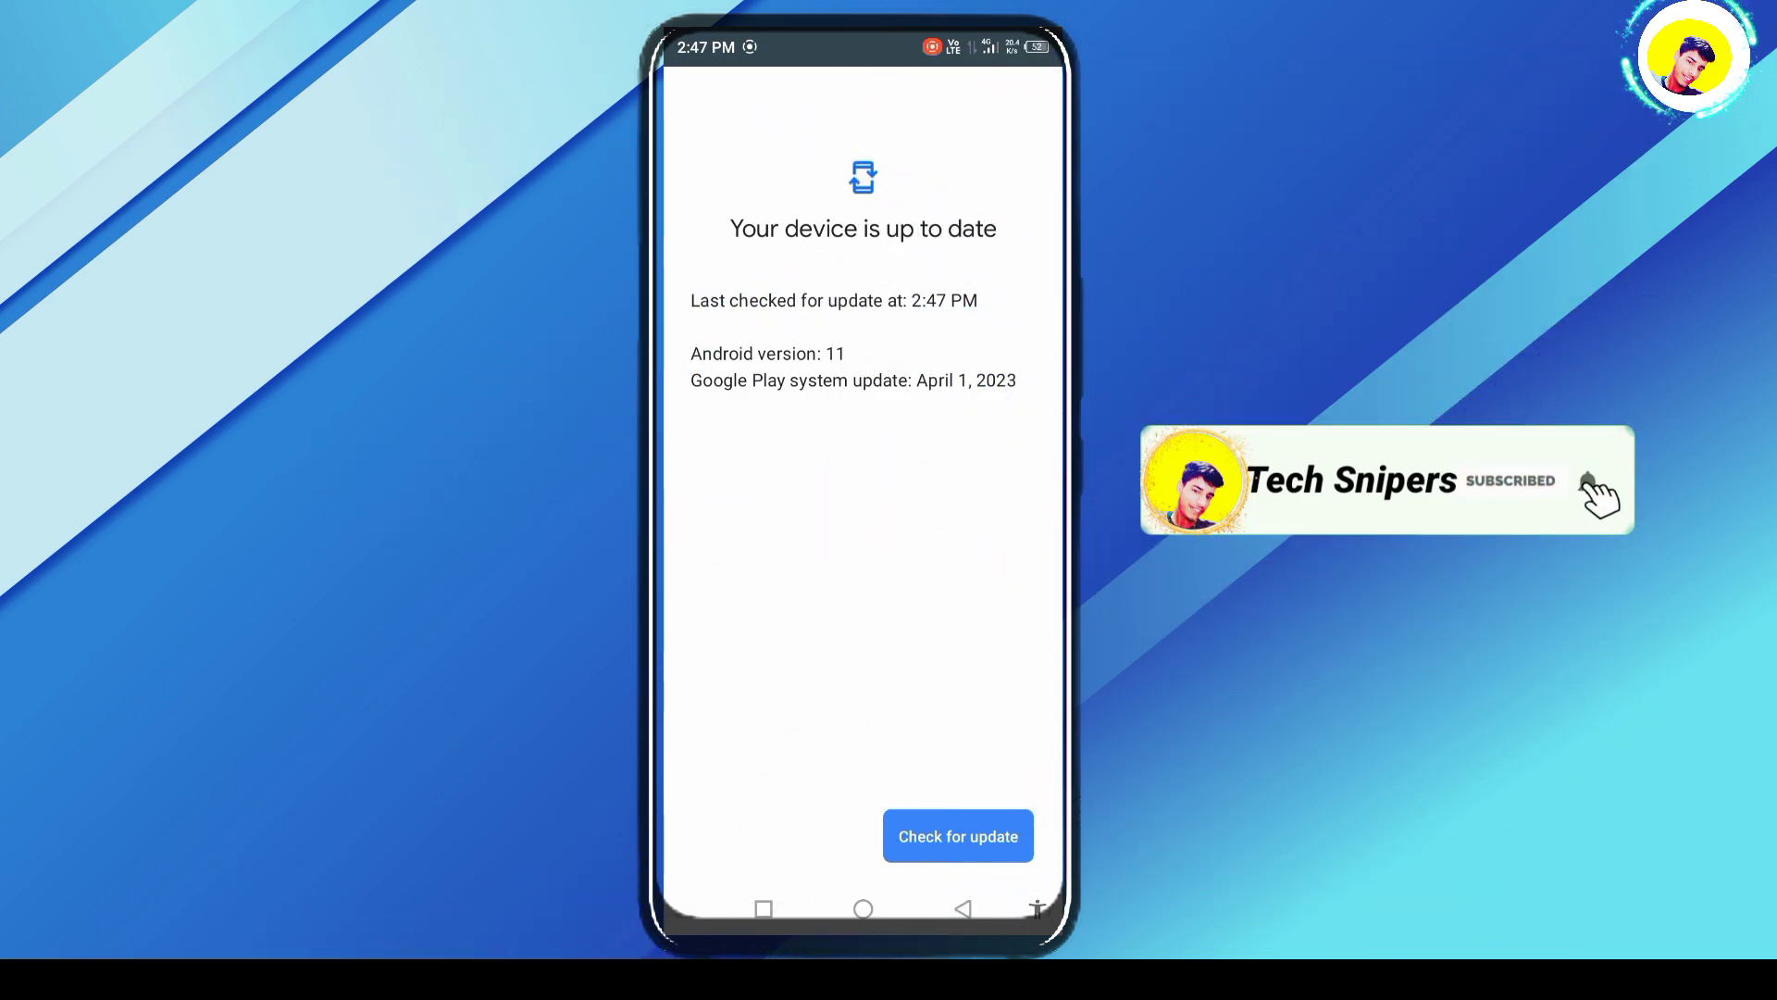
Open the update date's security details as the Android Security Bulletin in Chrome
click(956, 835)
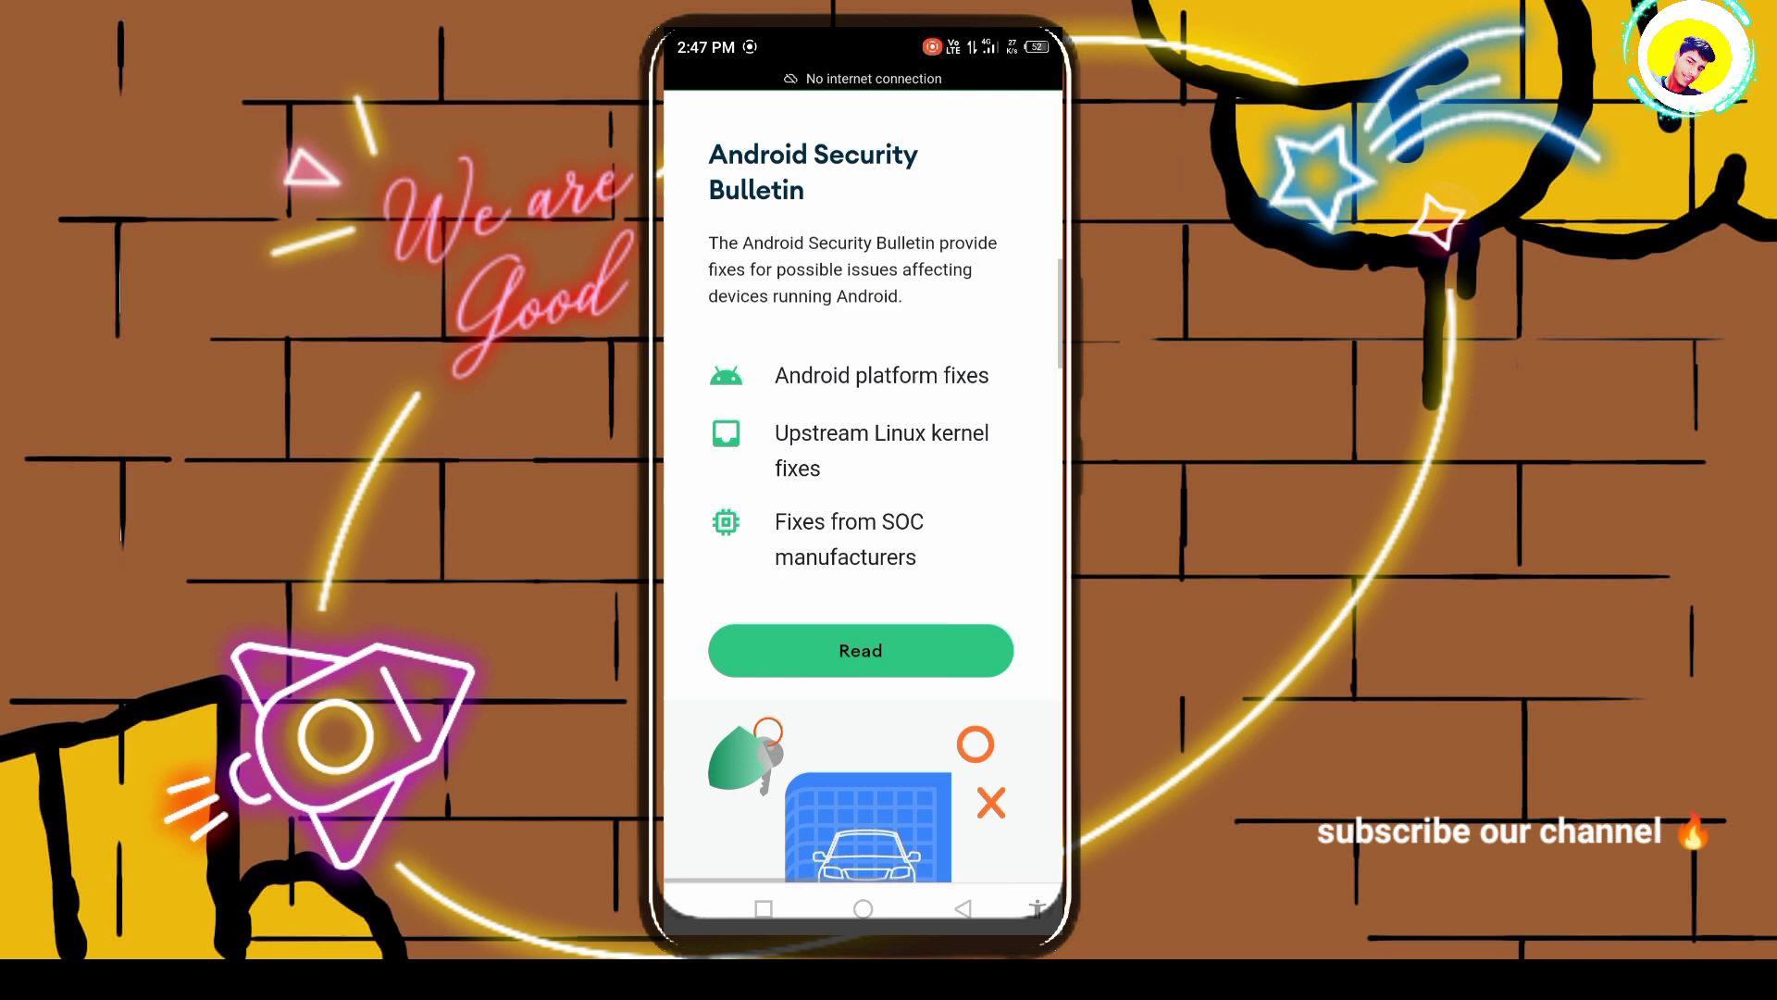
Expand 2023 Bulletins in the Android Source site menu and select March 2023
click(859, 650)
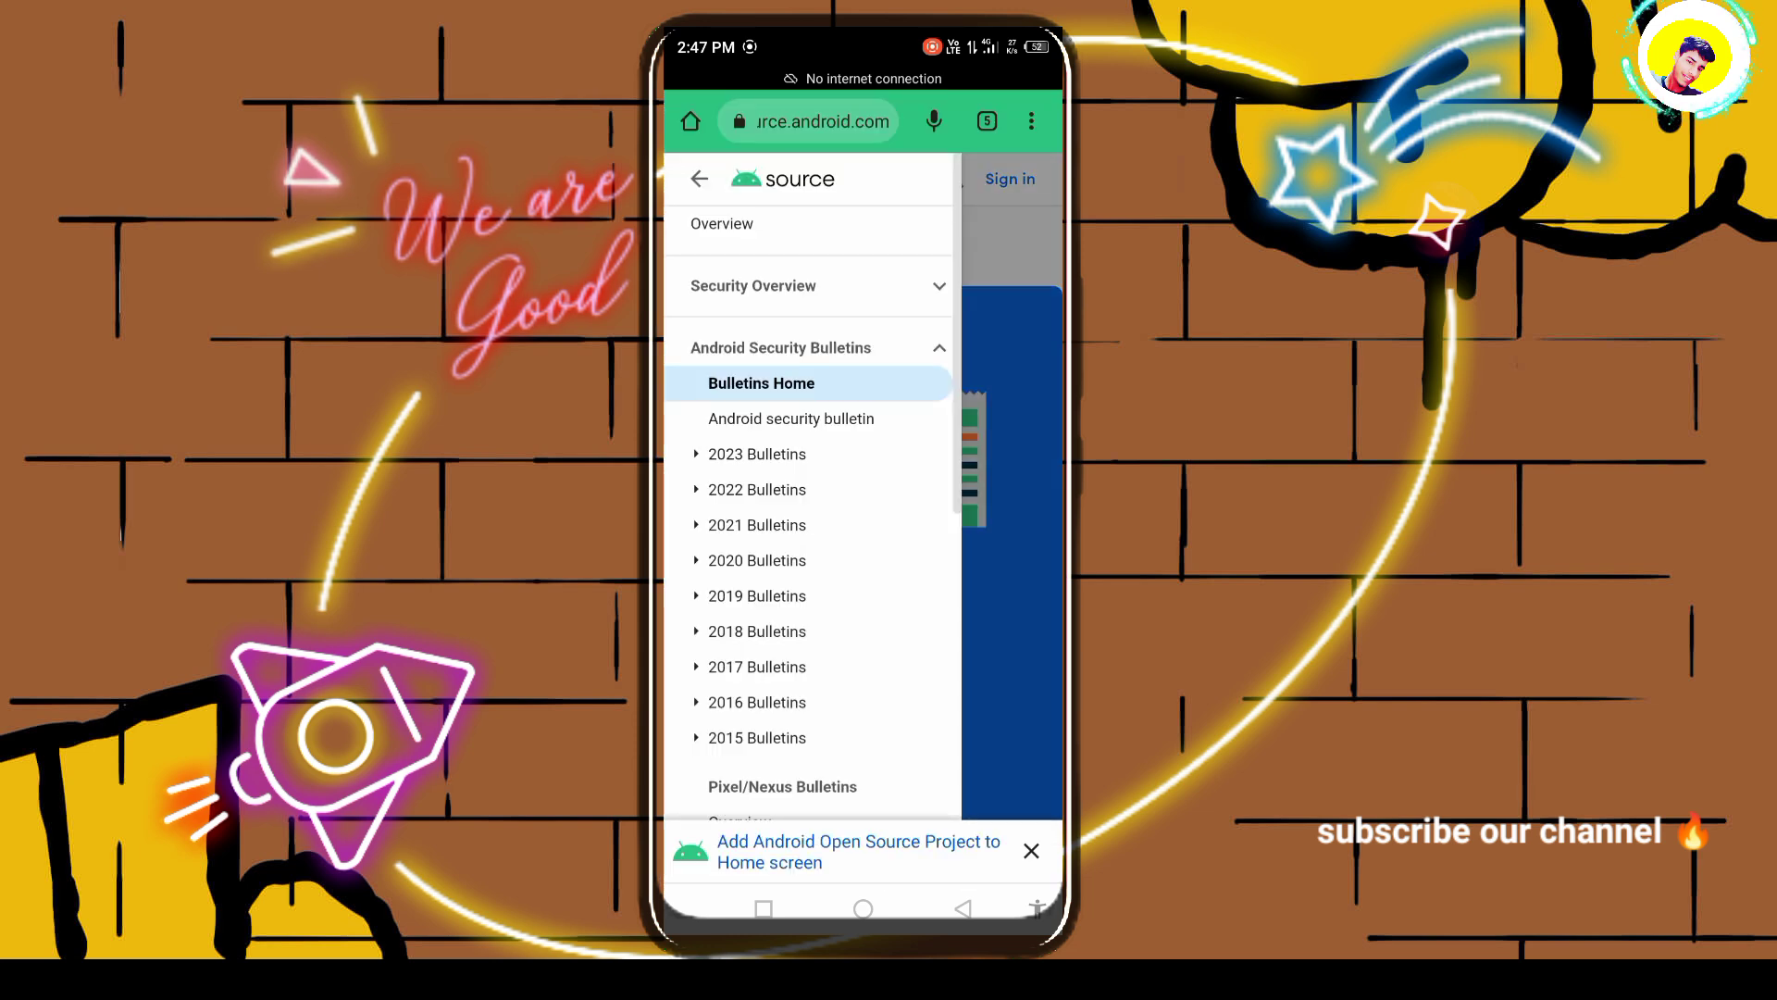
scroll(down, 3)
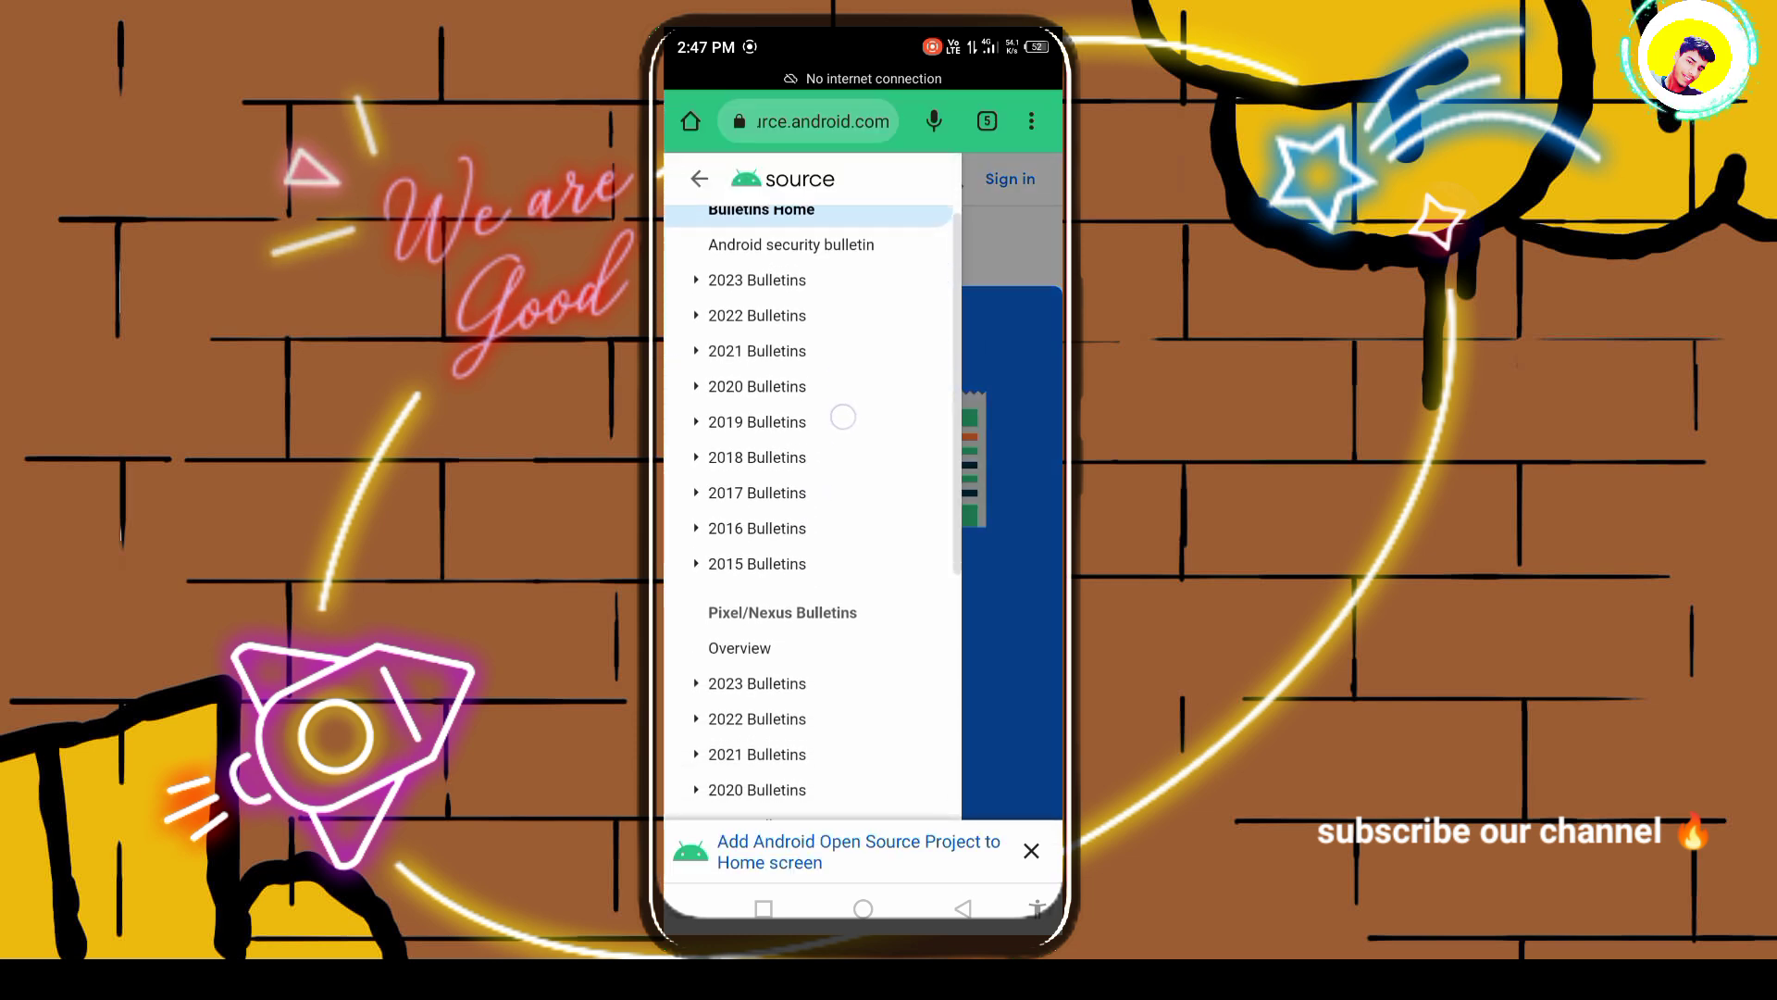
scroll(up, 3)
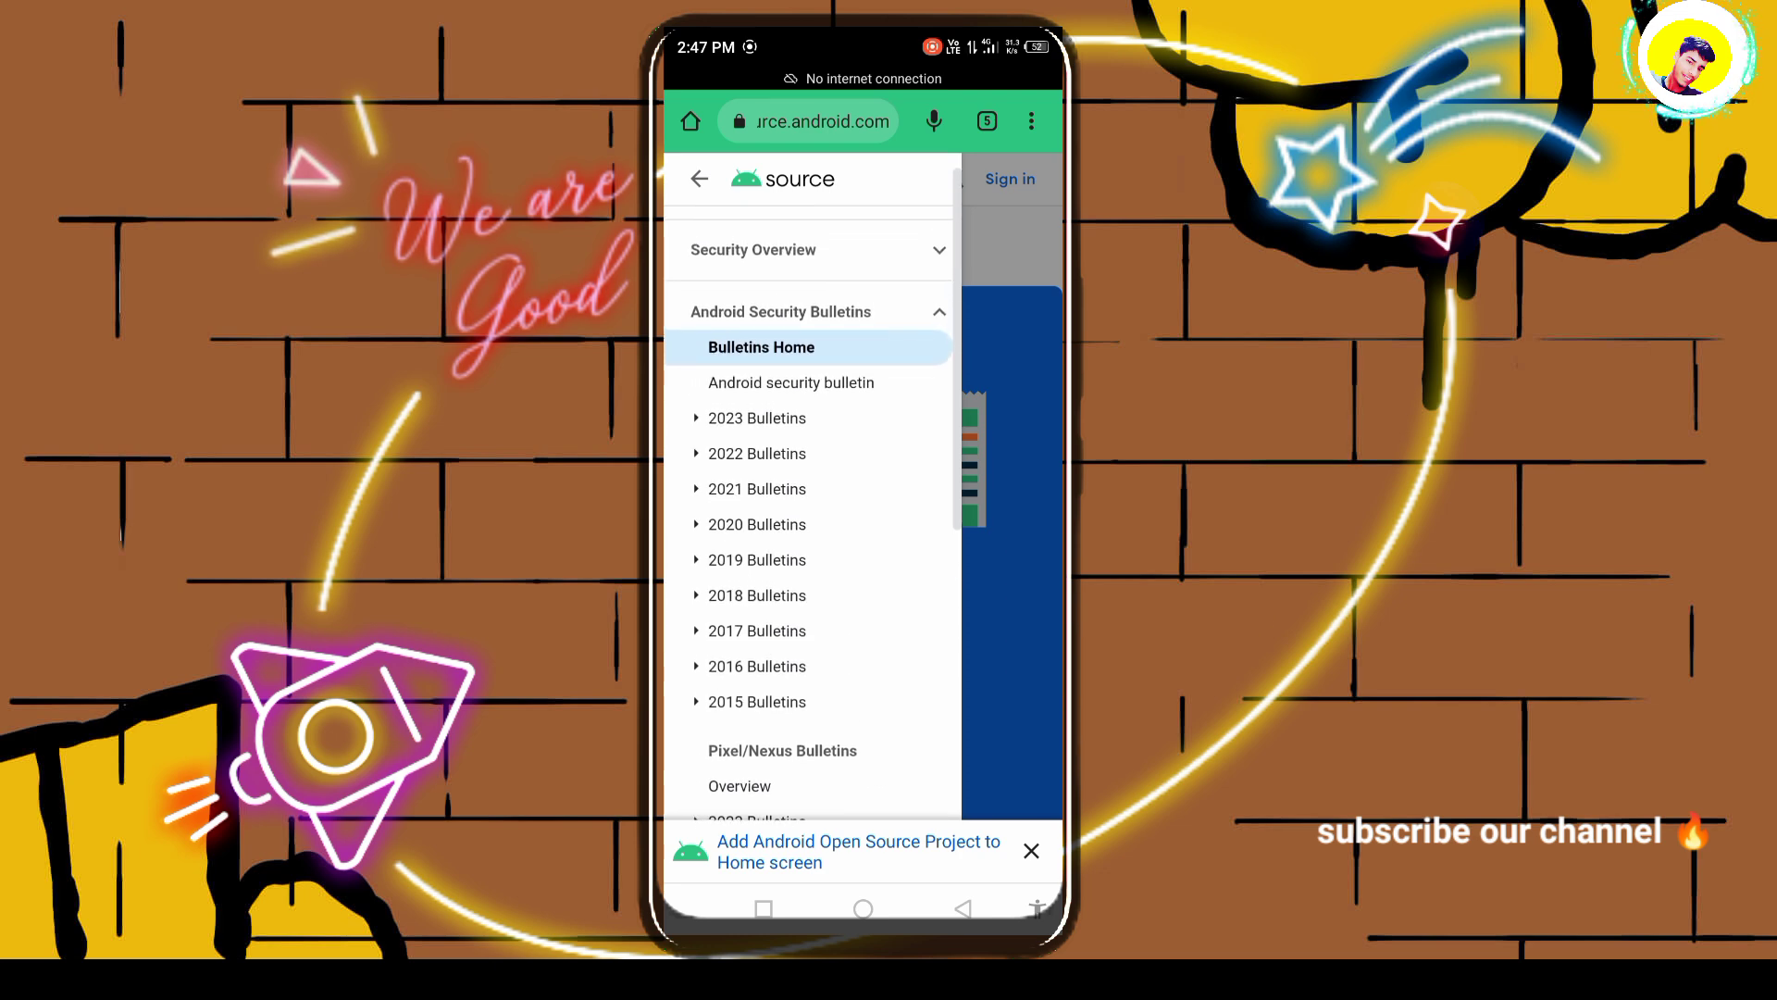
click(756, 418)
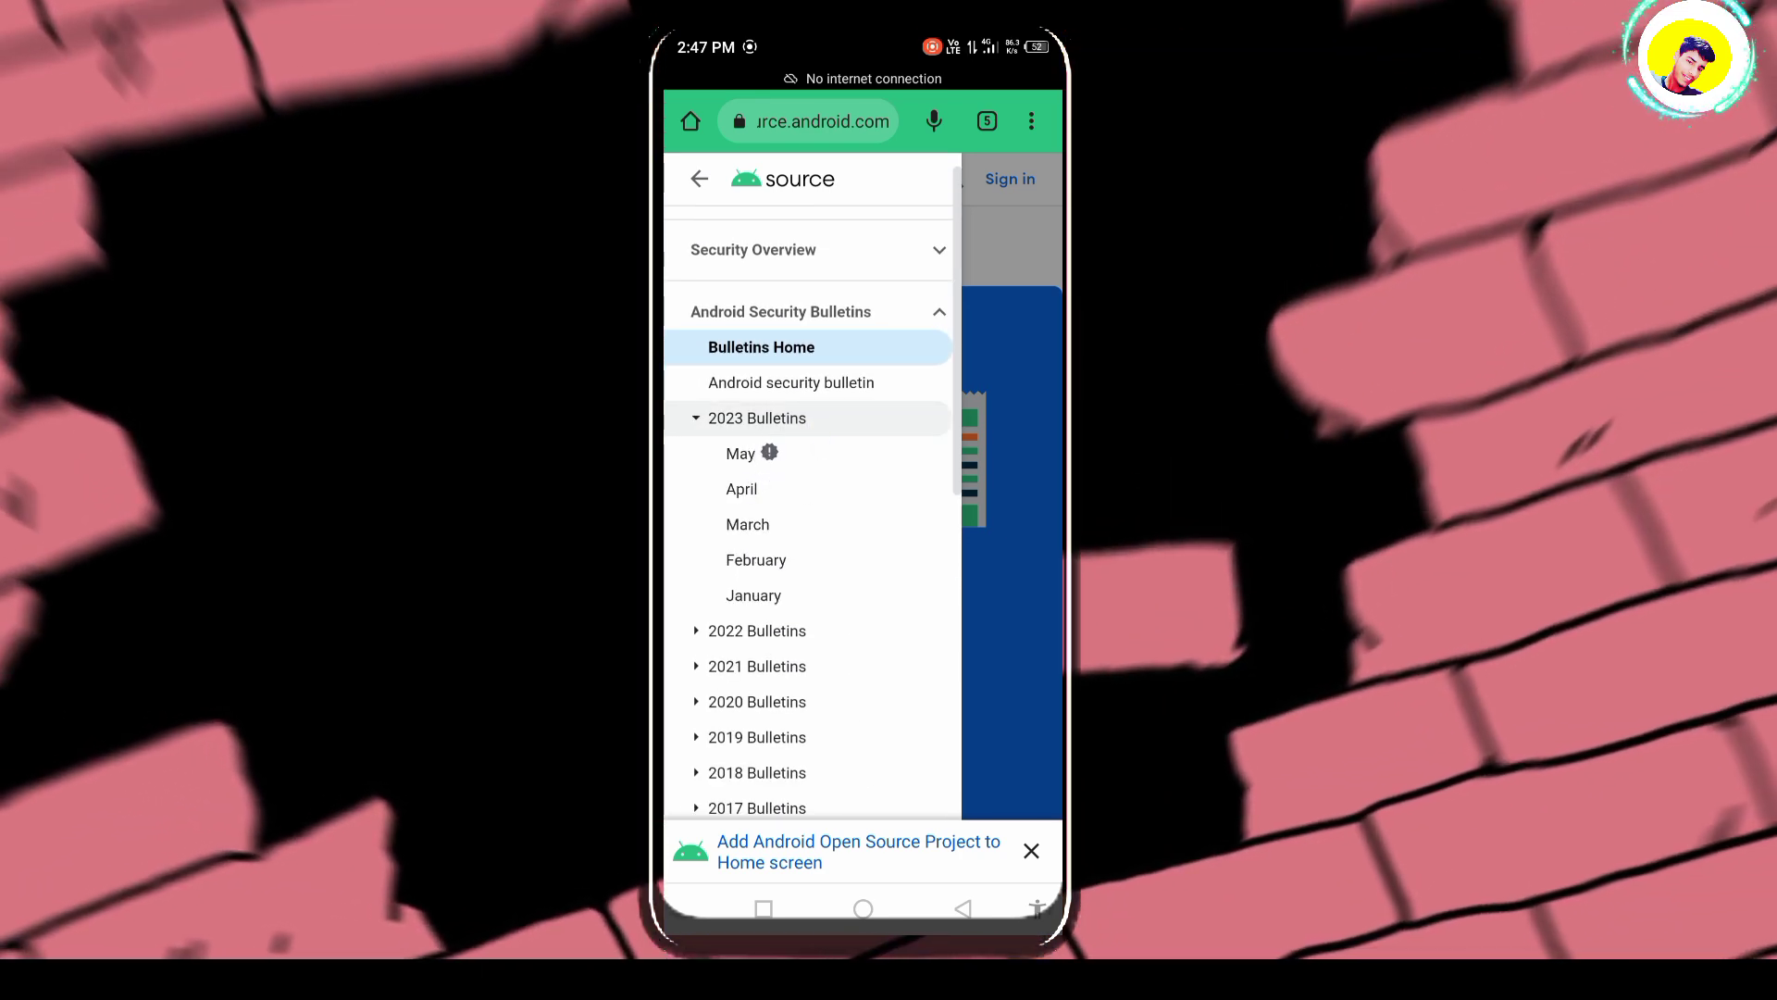
click(747, 524)
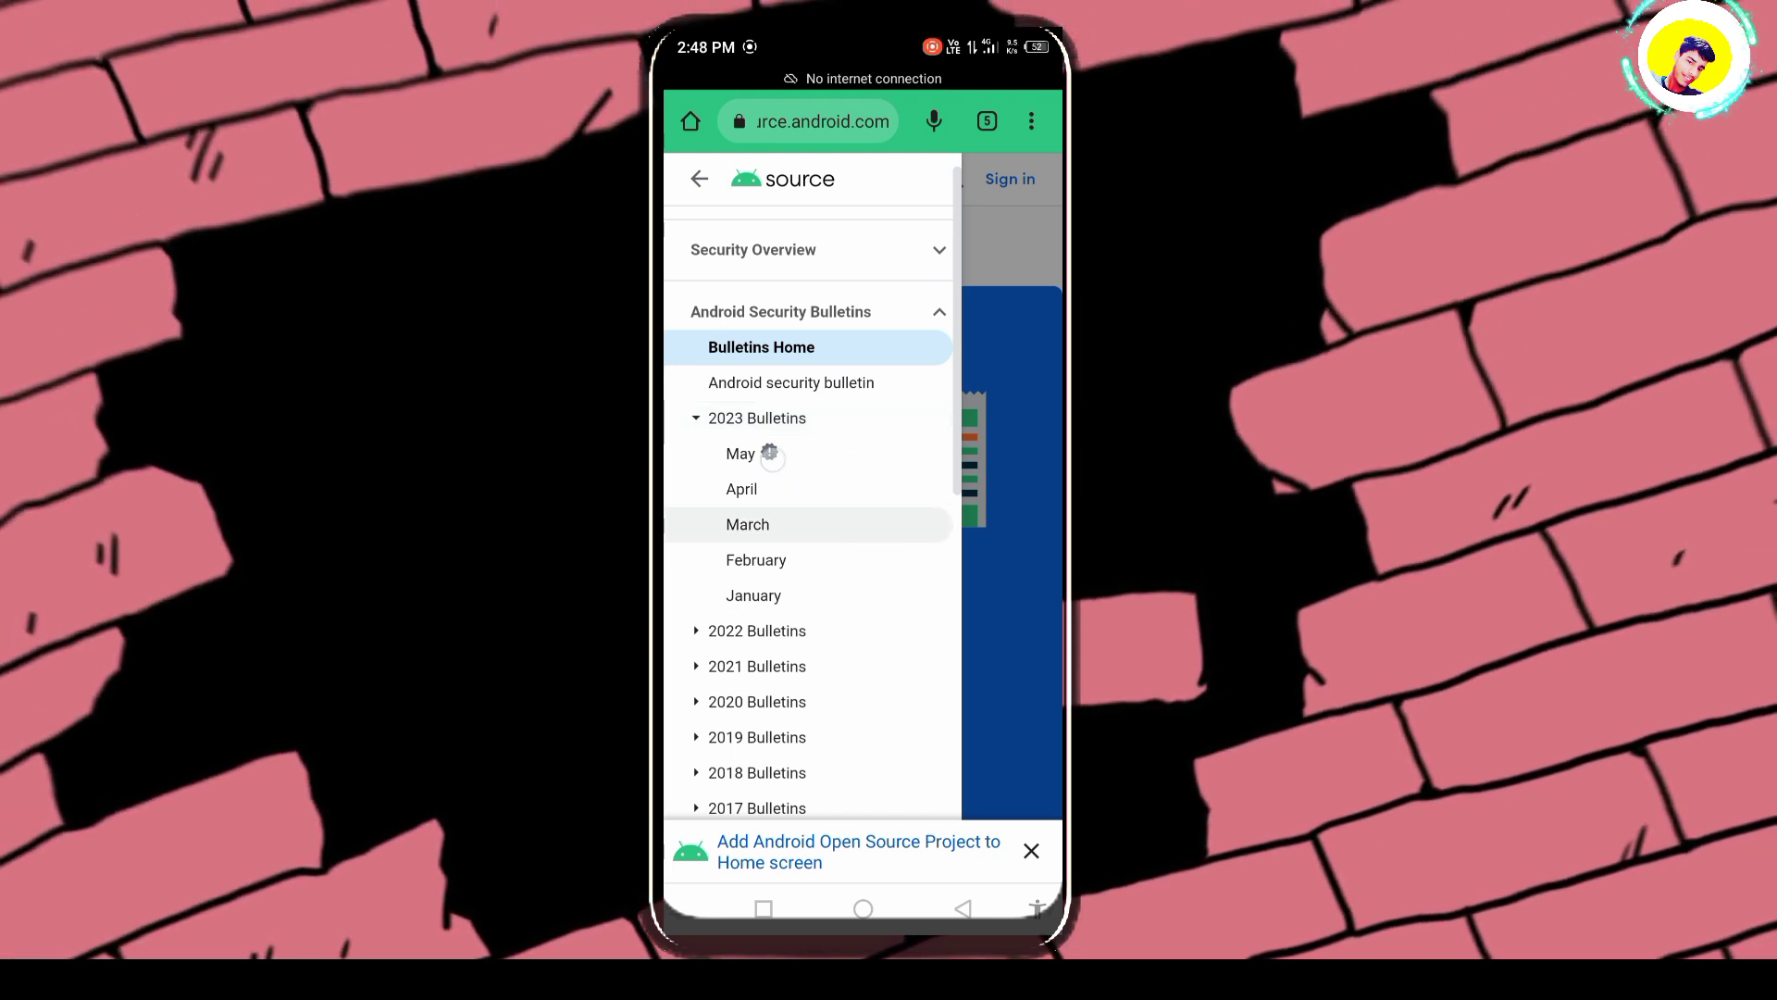